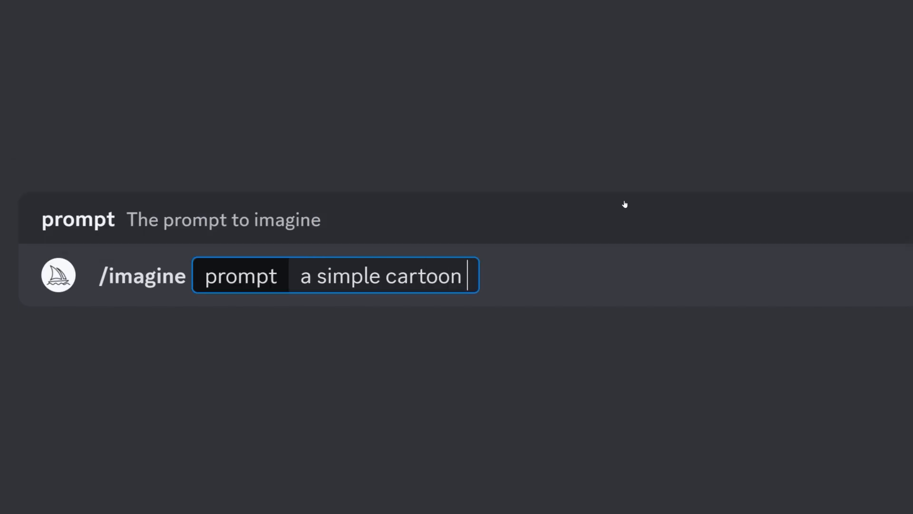
- Enter the prompt 'a simple cartoon cube with an angry face, vector' for Midjourney
text(cube with an angry)
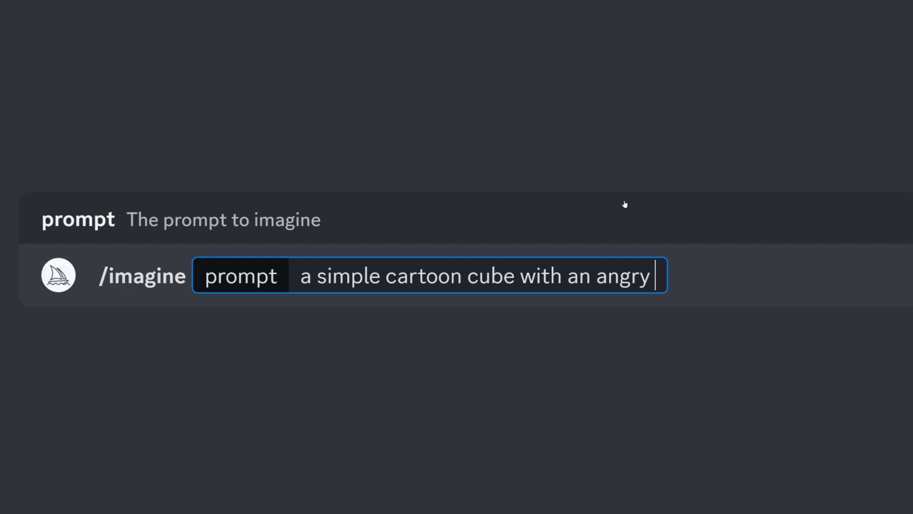
text(face, vector)
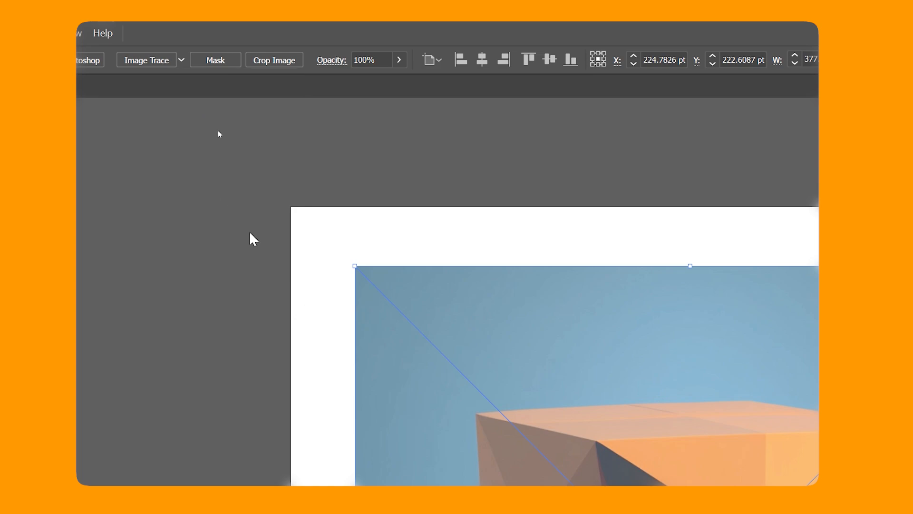
- Run Image Trace on the placed cube picture to produce vector shapes
click(146, 60)
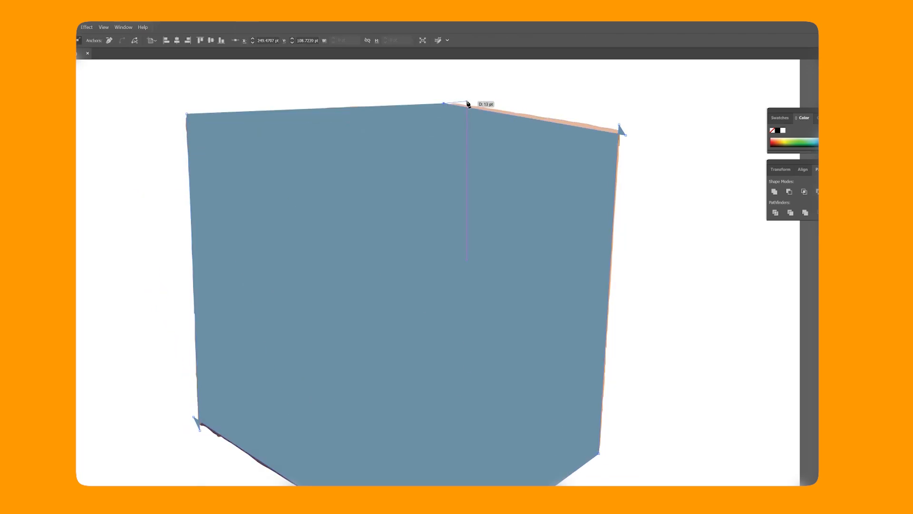
- Select the large blue background path so it can be deleted from the traced cube
click(123, 27)
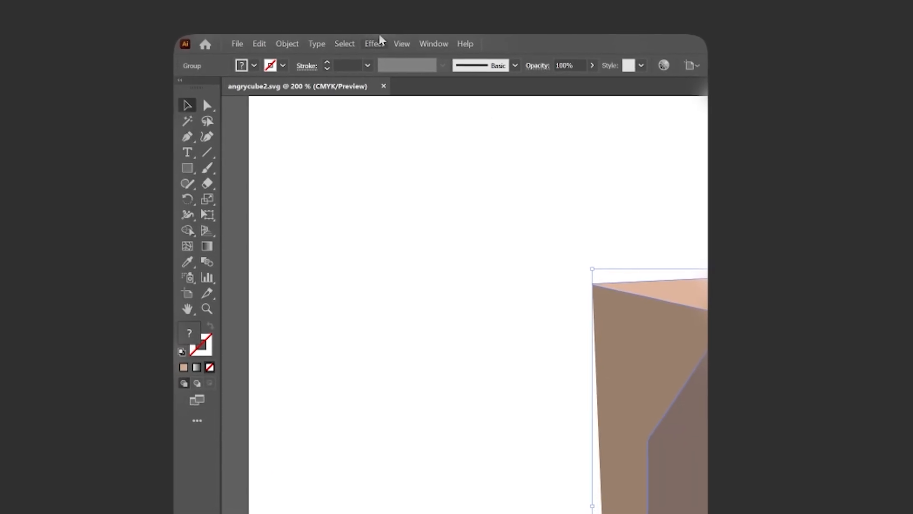
- Simplify the cube paths with the Simplify Curve slider, reducing 2407 anchor points to about 1289
click(271, 37)
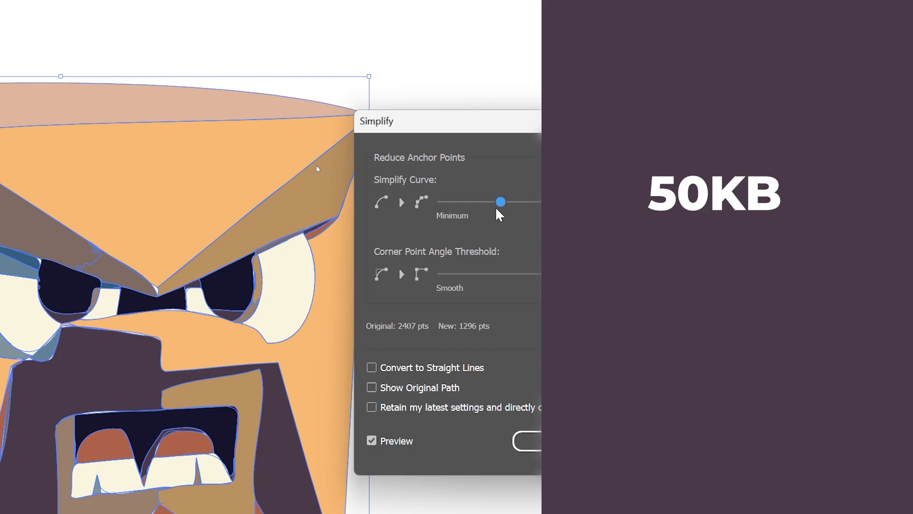
drag(503, 201, 490, 202)
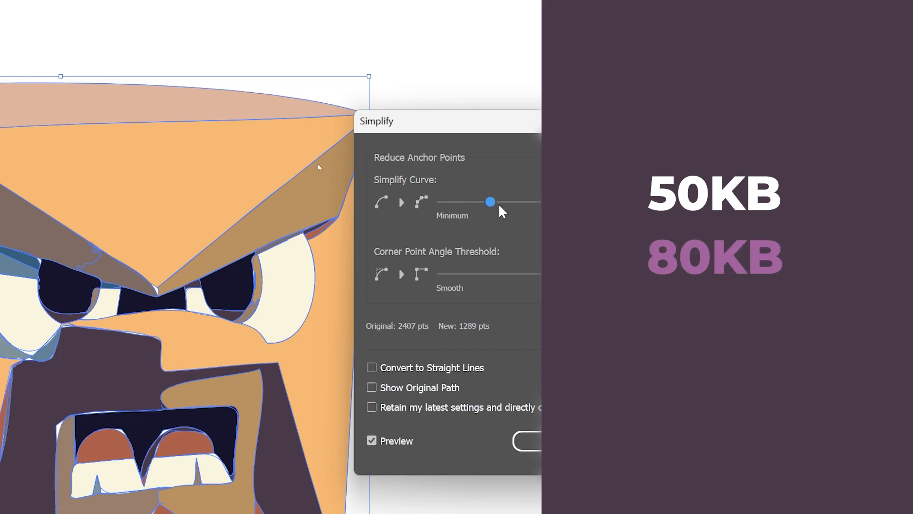
drag(490, 202, 529, 202)
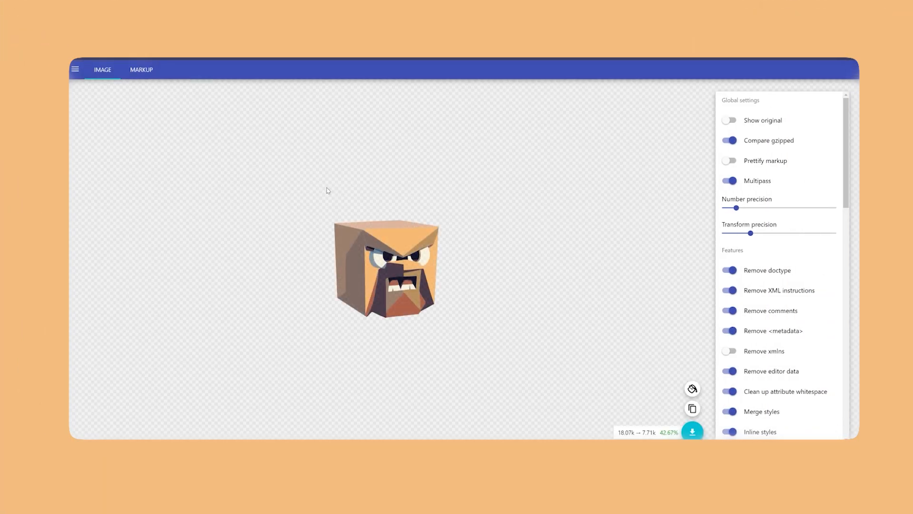
mouse_move(769, 255)
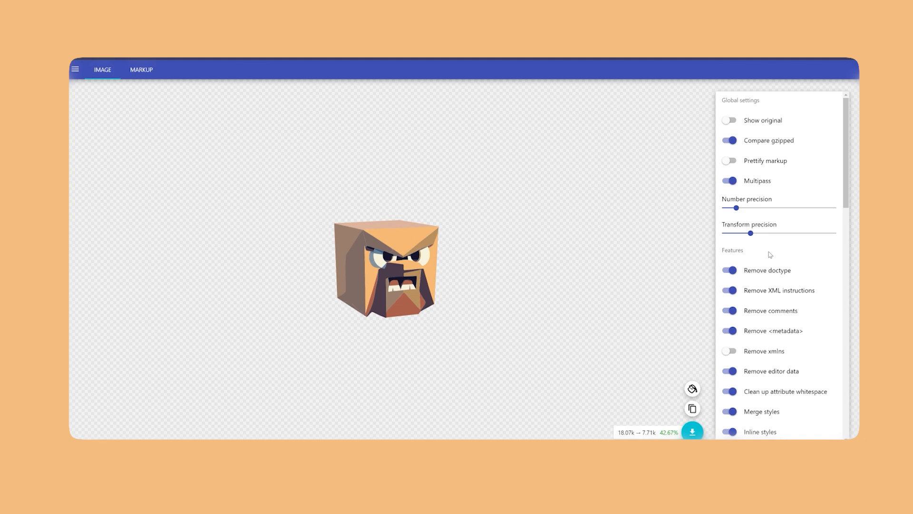